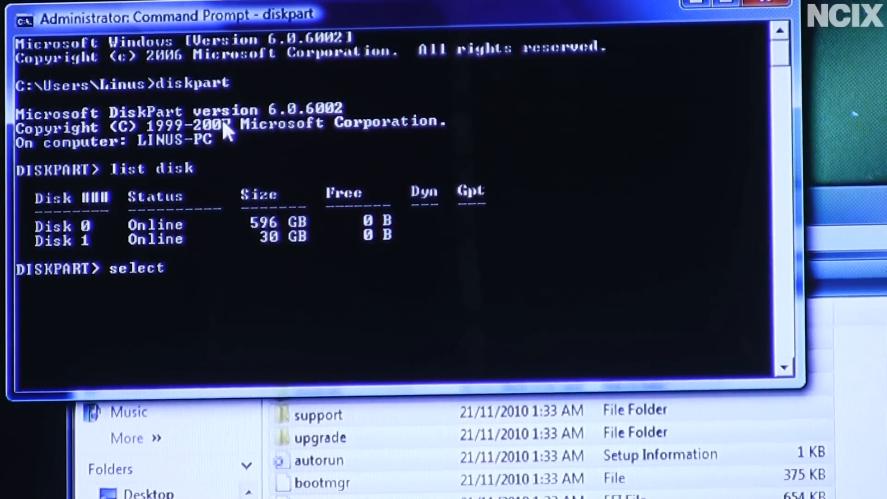
{"action": "type", "text": "disk 1"}
{"action": "type", "text": "form"}
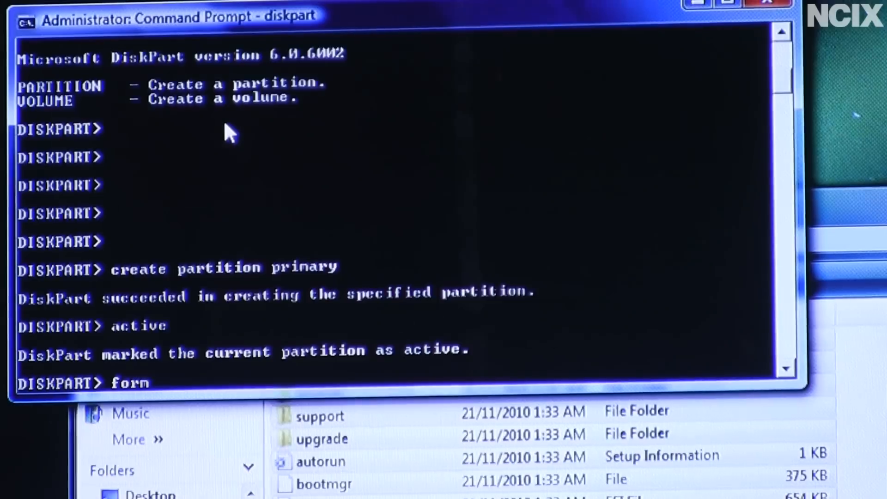
{"action": "type", "text": "at fs=fat3"}
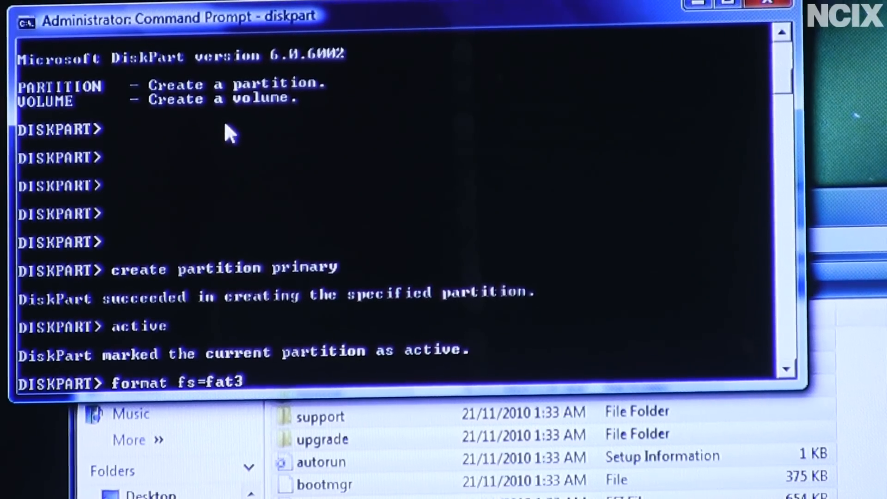